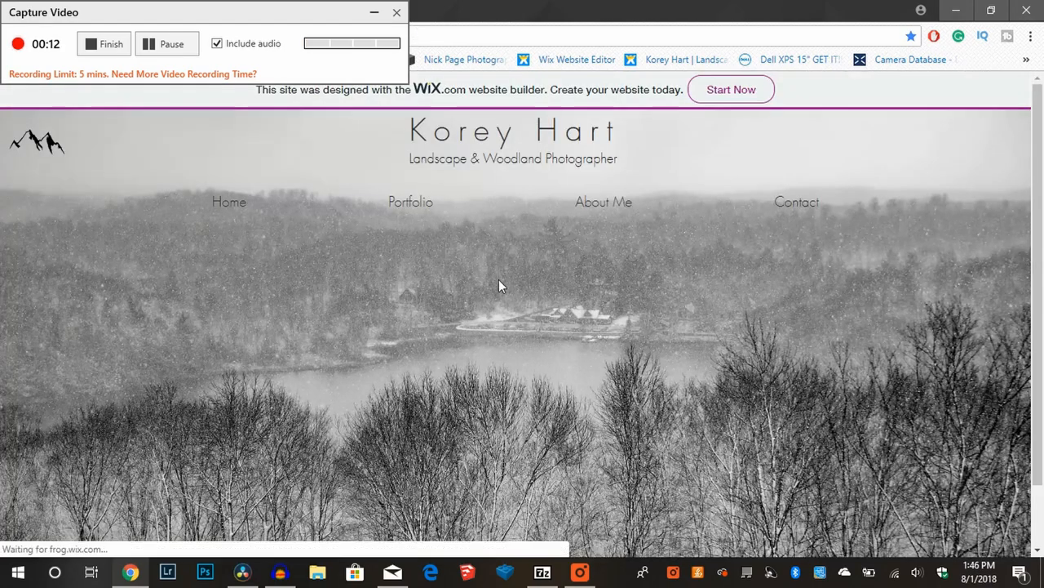
{"action": "scroll", "scroll_direction": "down", "scroll_amount": 3}
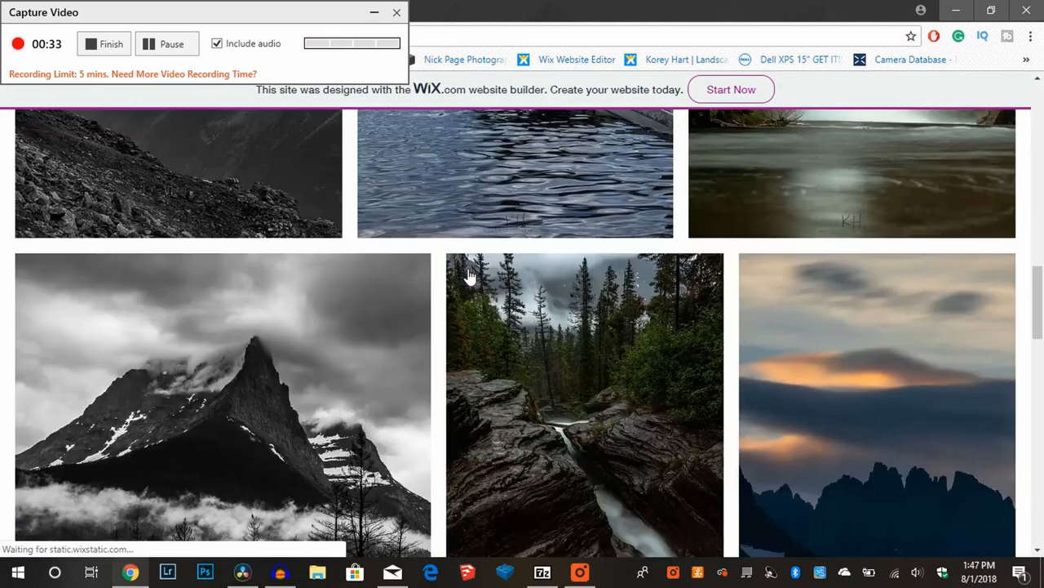